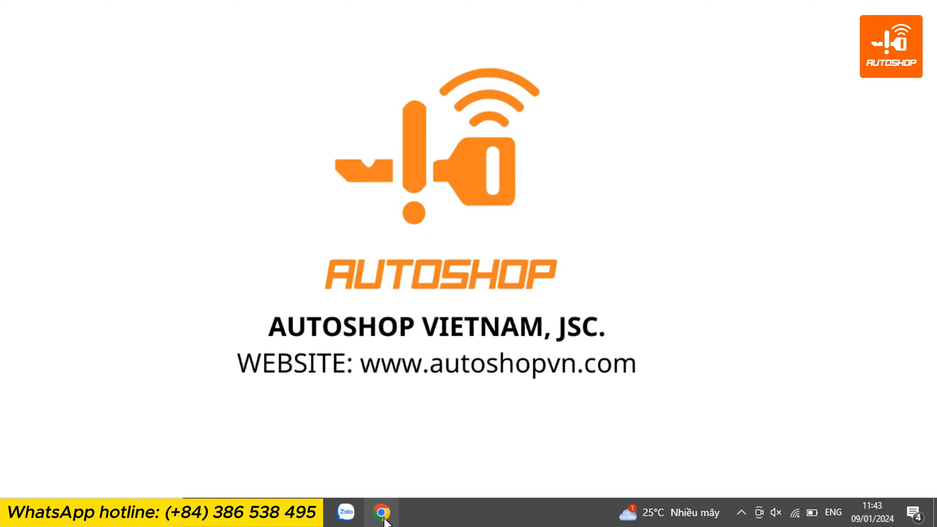
Launch Chrome and go to autoshopvn.com.
click(384, 514)
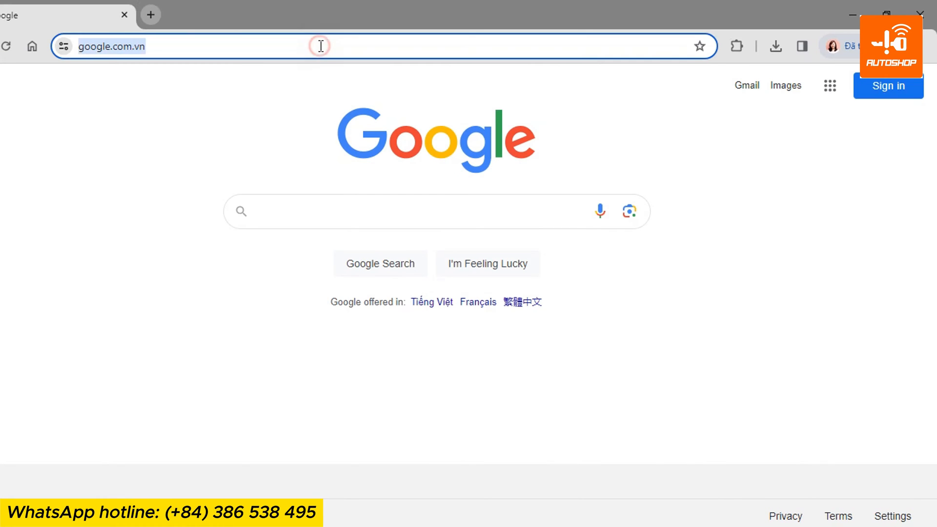
text(autoshopvn.com)
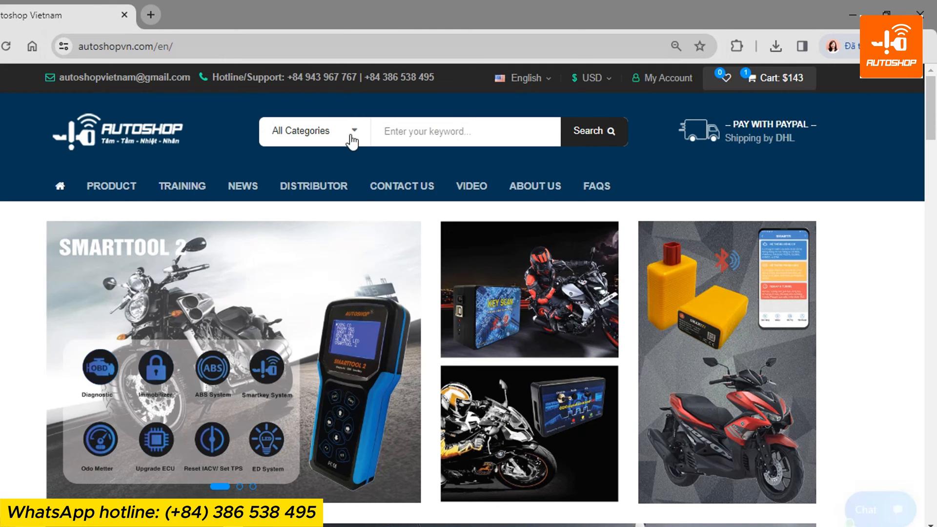
From the SMARTTOOL2 product page description, download the version 10.0.1 update.
scroll(down, 3)
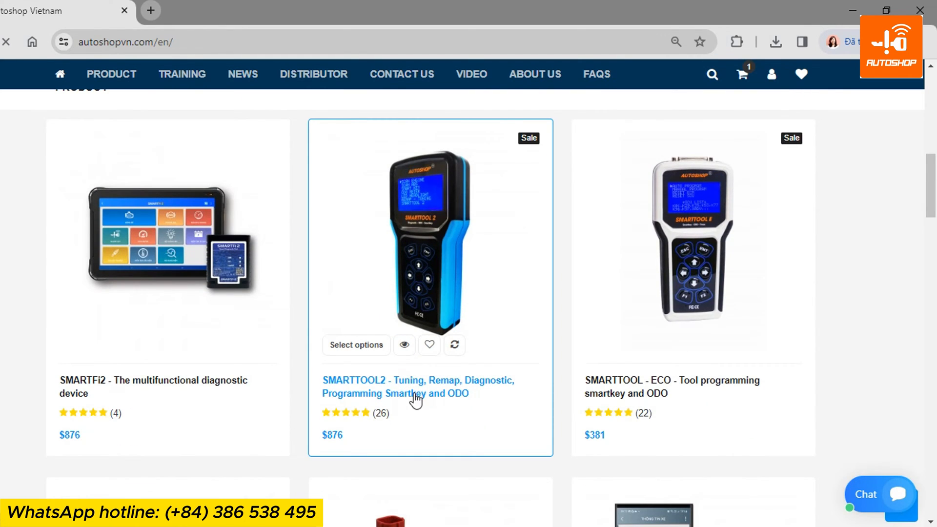
click(418, 387)
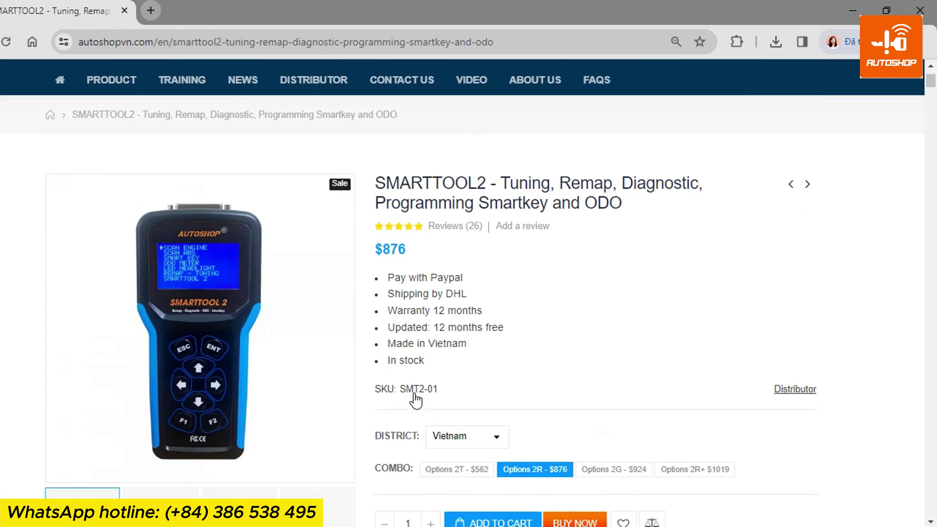
scroll(down, 3)
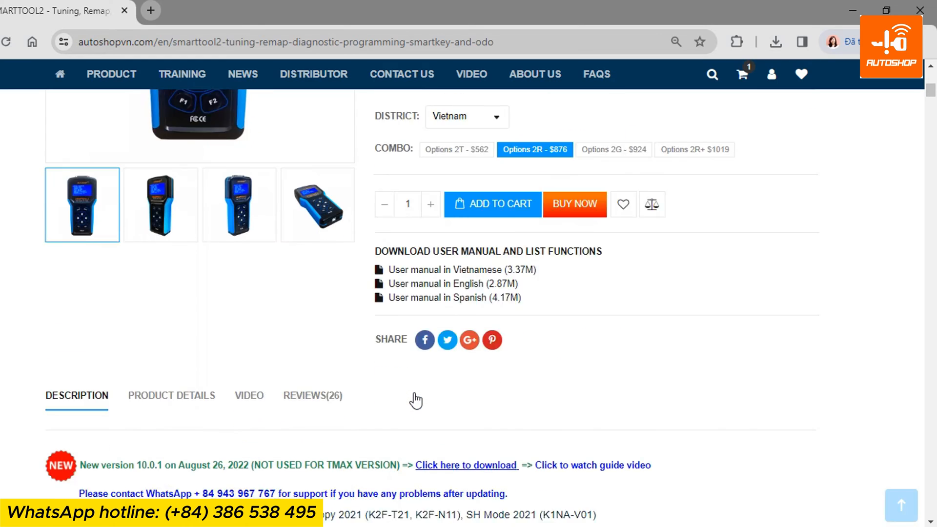
scroll(down, 3)
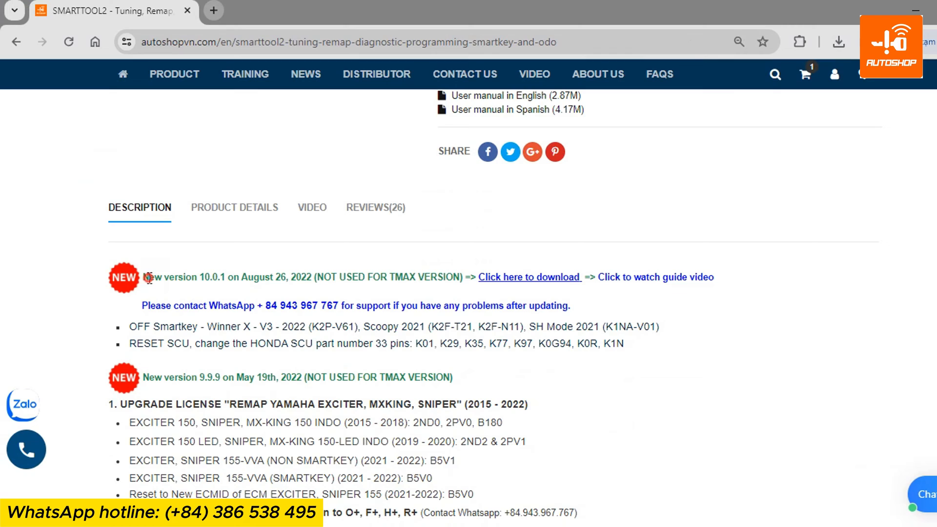
drag(146, 277, 286, 276)
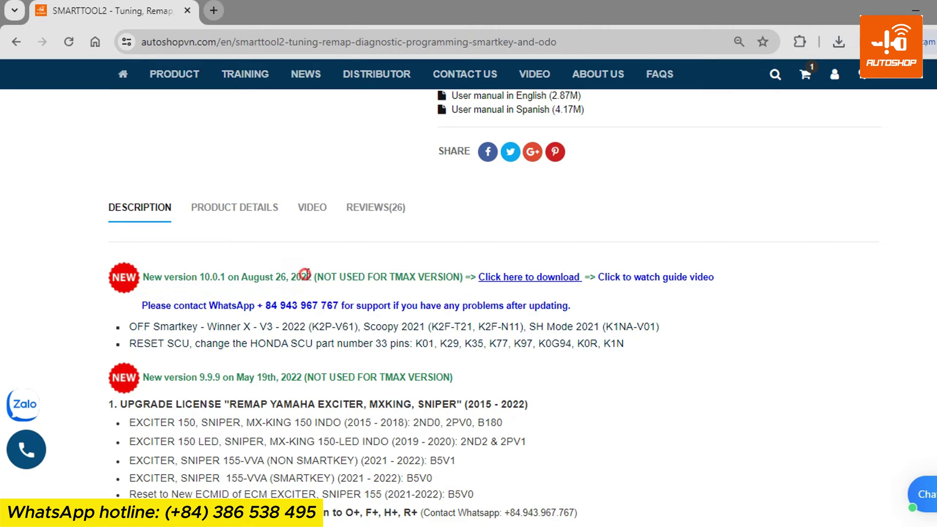
mouse_move(496, 283)
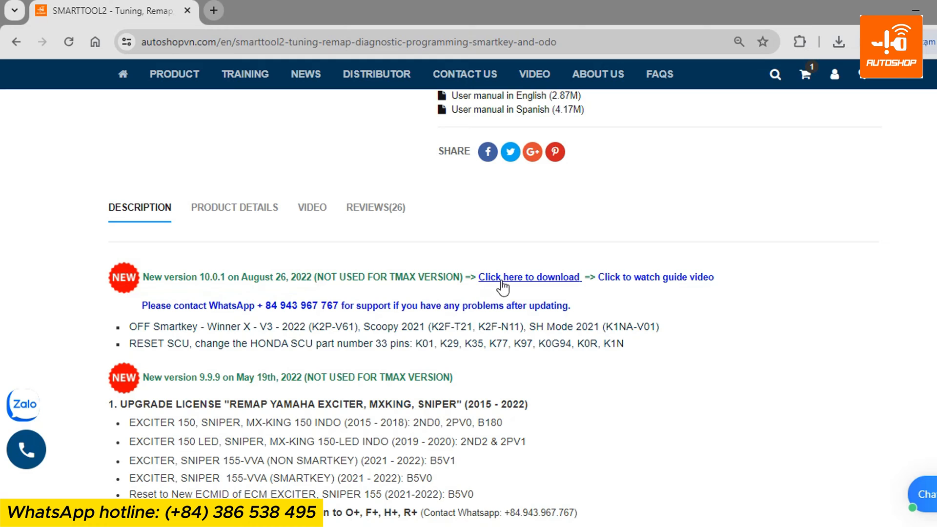
click(528, 277)
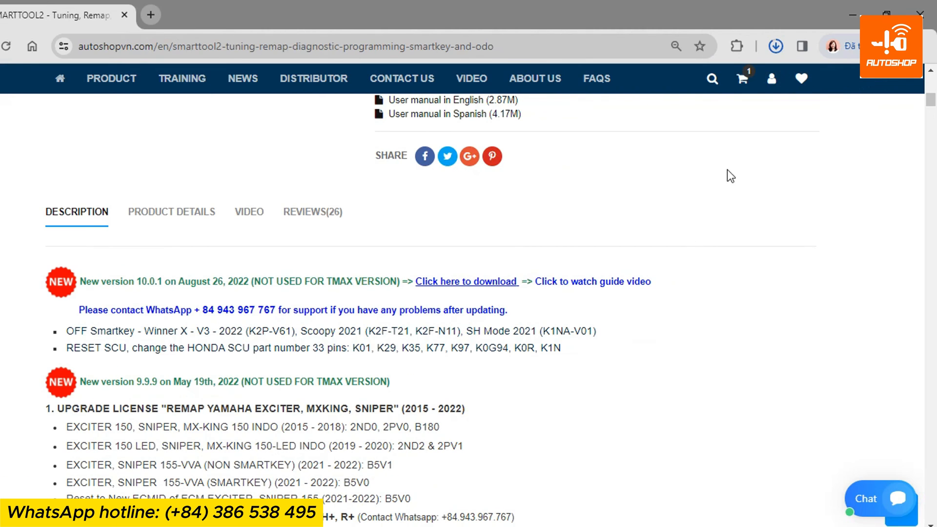
Extract SMARTTOOL2_06_11_2023.zip onto the Desktop with Extract Here.
click(775, 45)
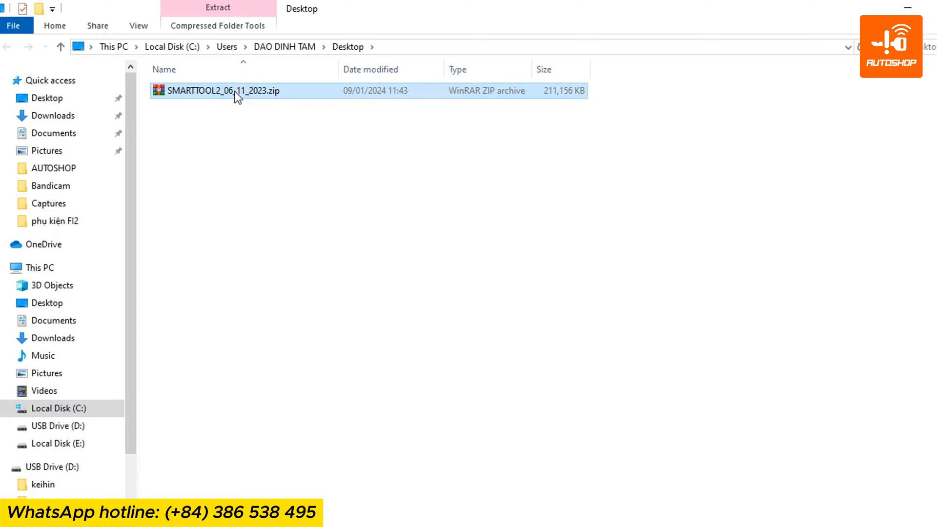
right_click(236, 97)
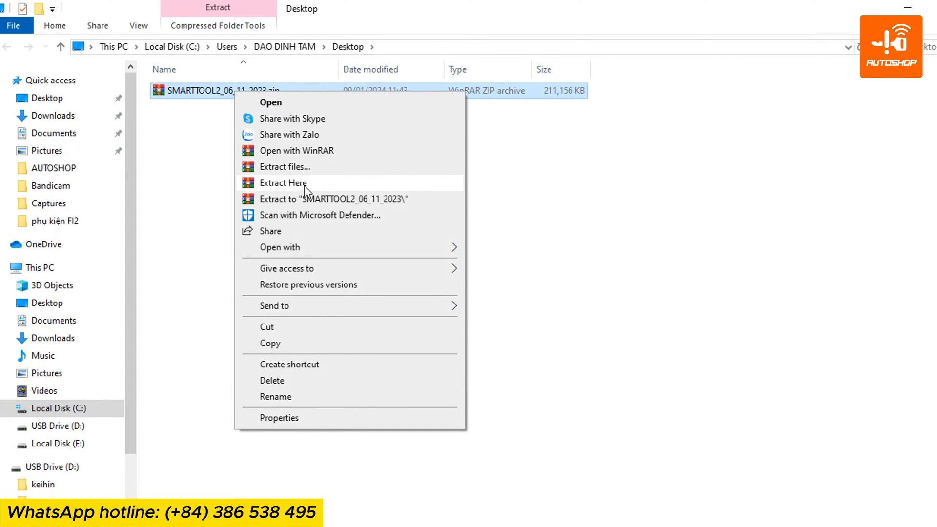
click(284, 183)
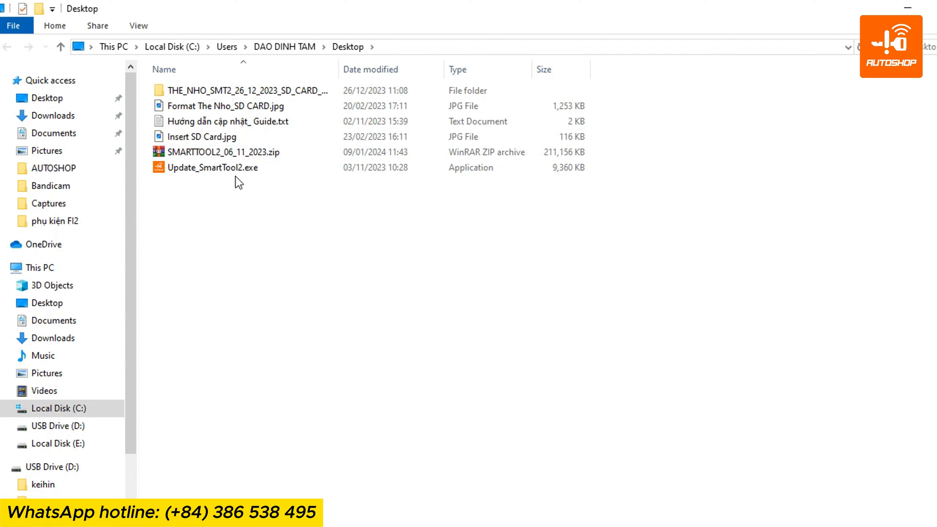
Run Update_SmartTool2 and install it along with both USB device drivers.
double_click(226, 172)
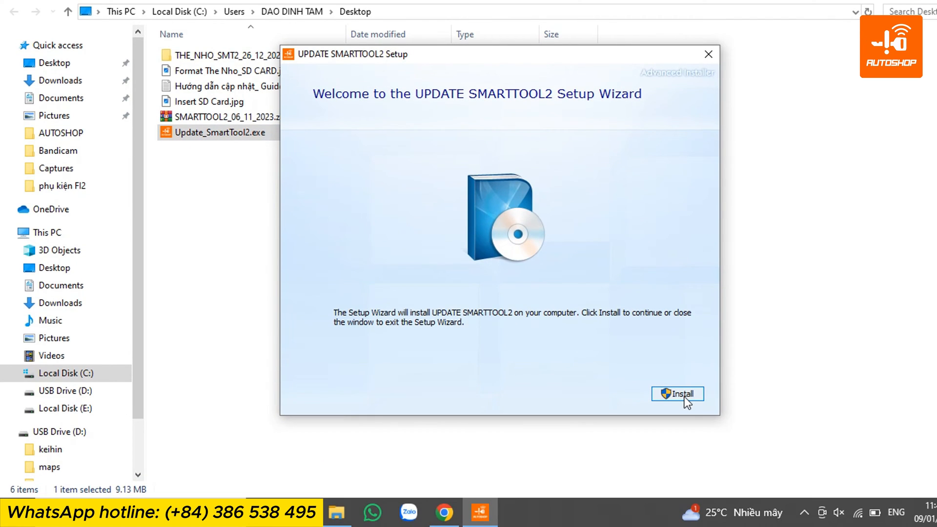
click(680, 393)
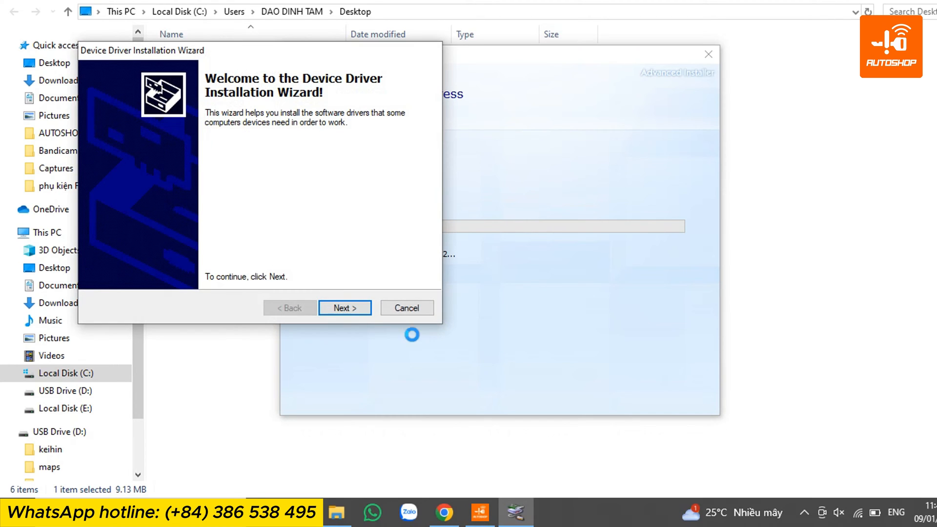
click(345, 308)
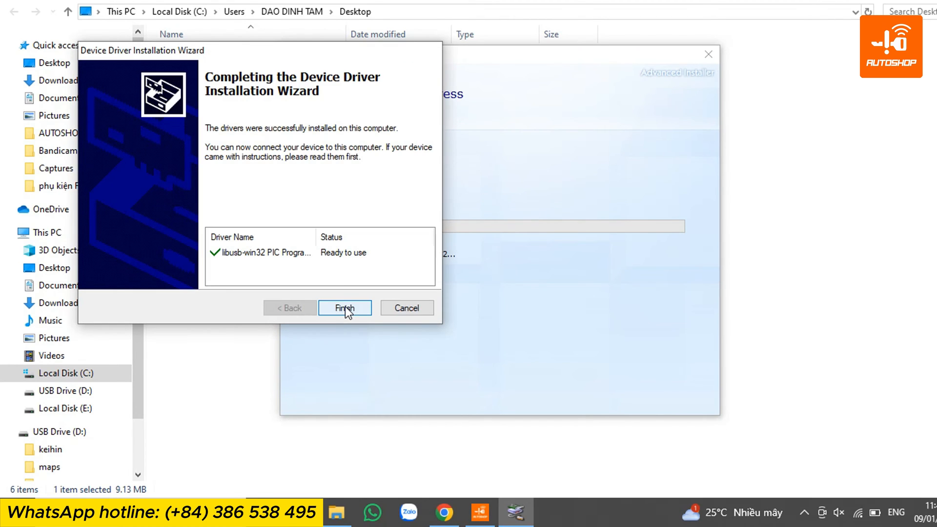
click(344, 308)
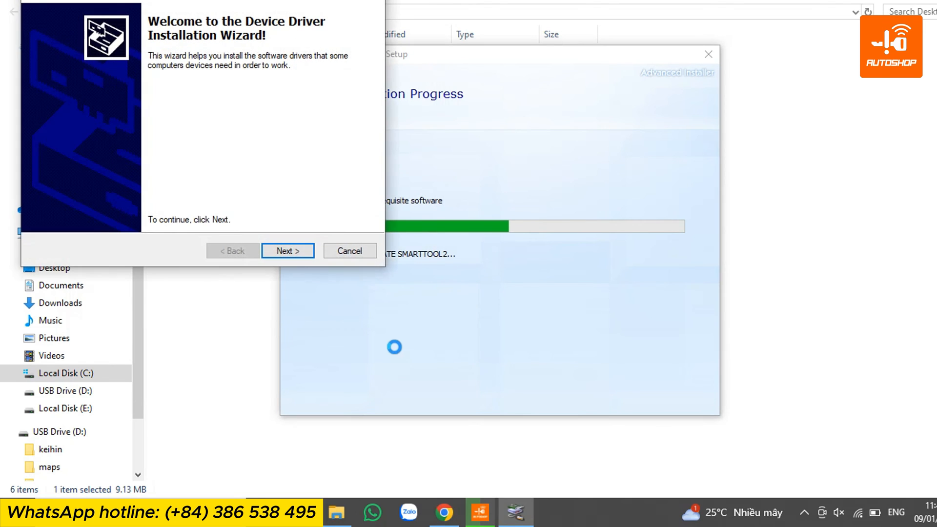
click(287, 251)
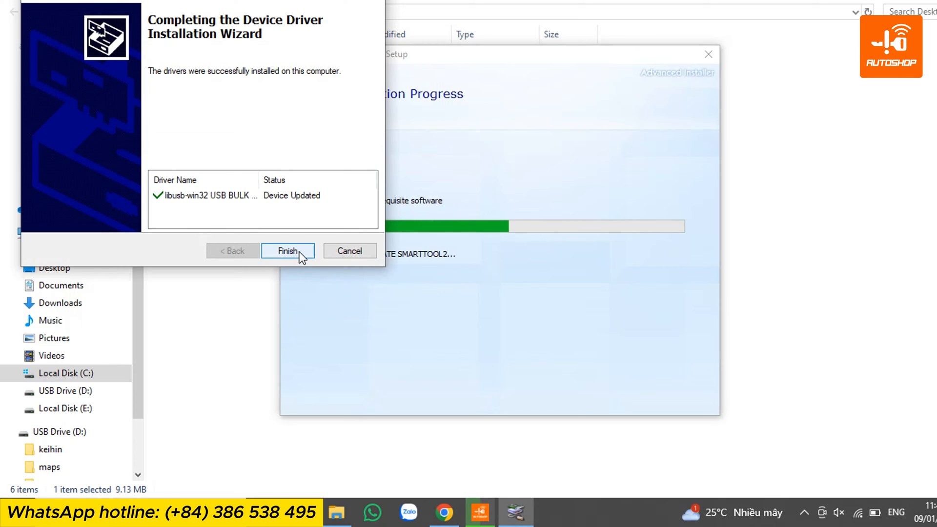
click(287, 251)
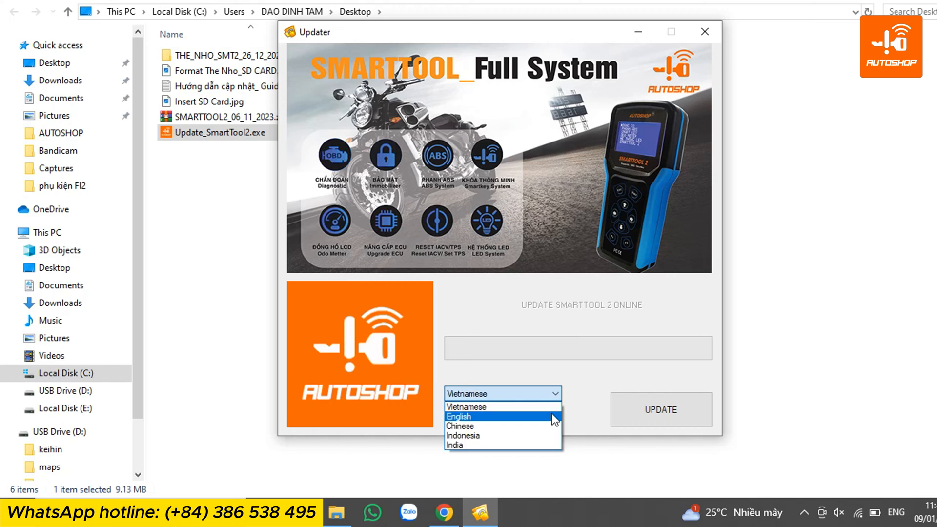
Run the English online SmartTool 2 update to 'All Done' and close the Updater.
click(458, 416)
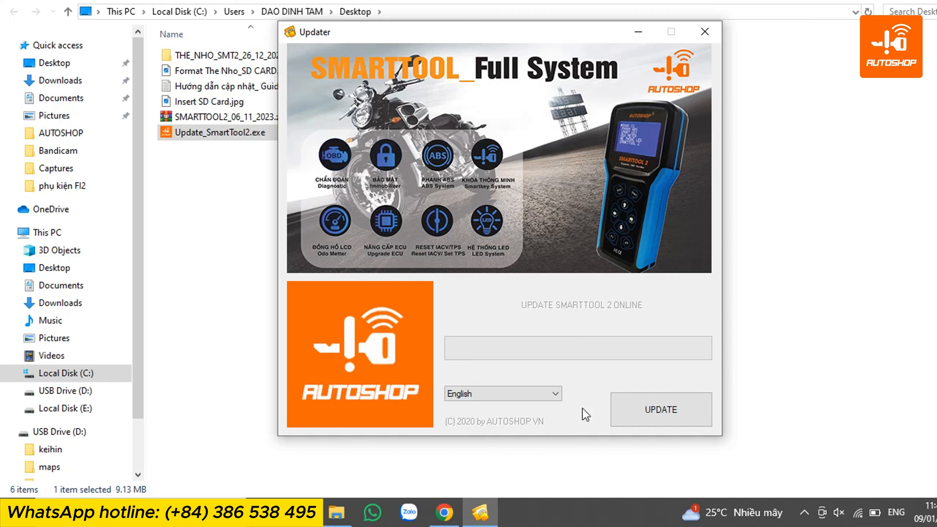
click(661, 410)
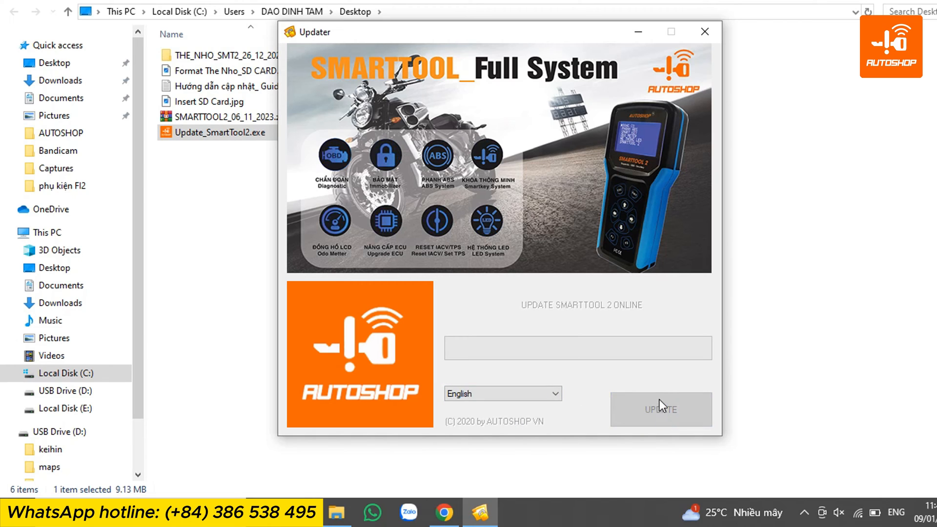
click(660, 409)
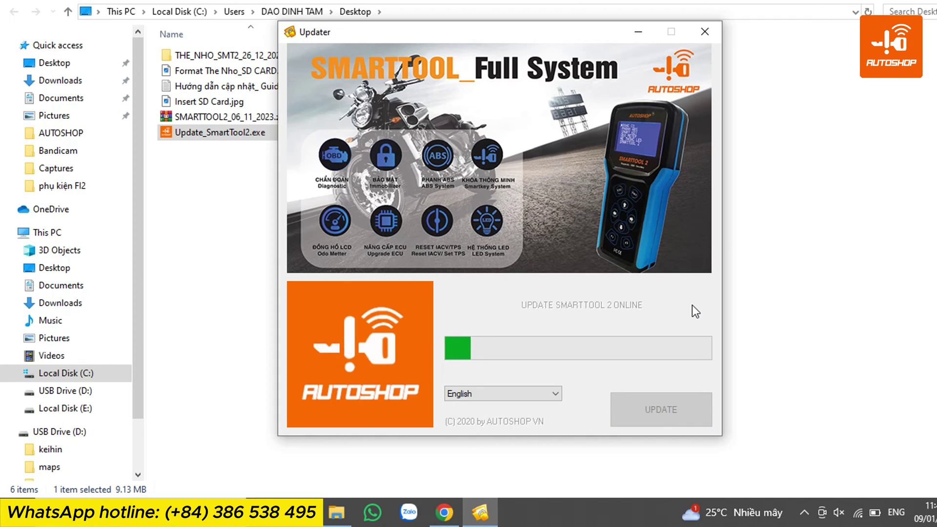
mouse_move(737, 281)
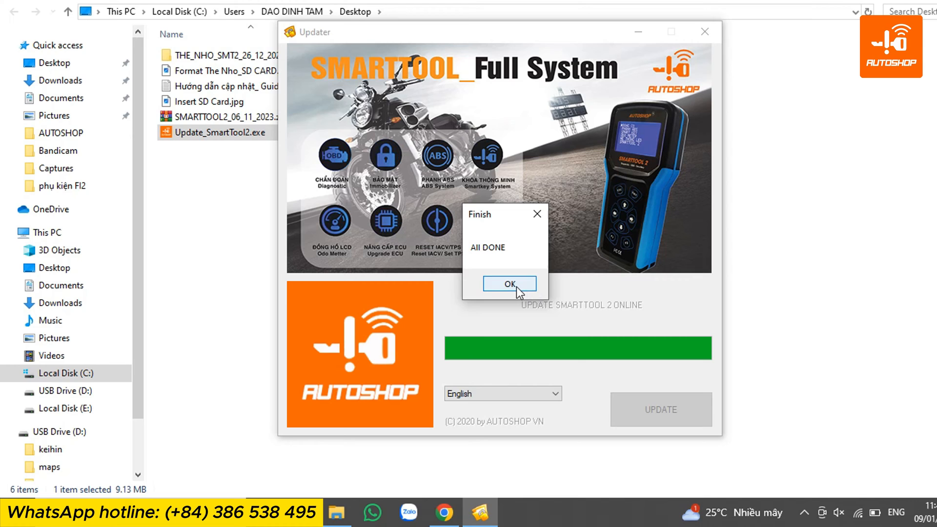
click(510, 284)
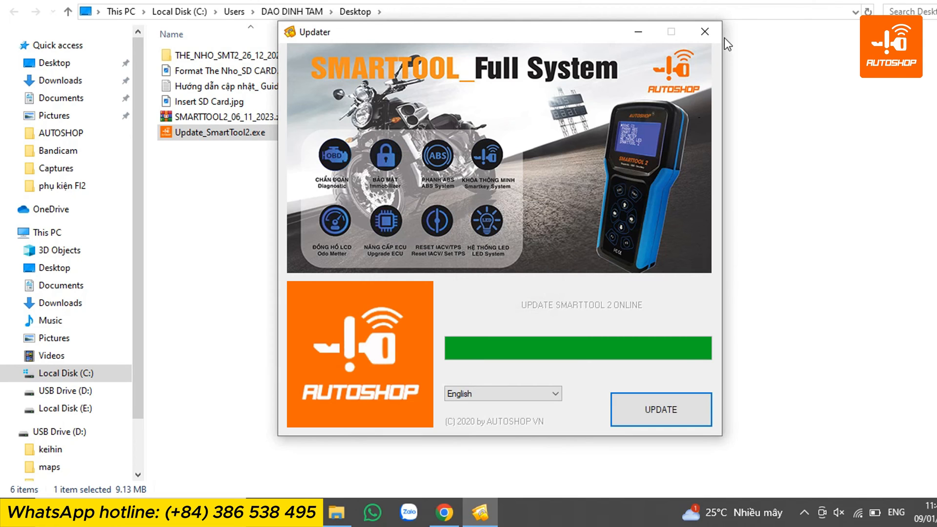
click(704, 31)
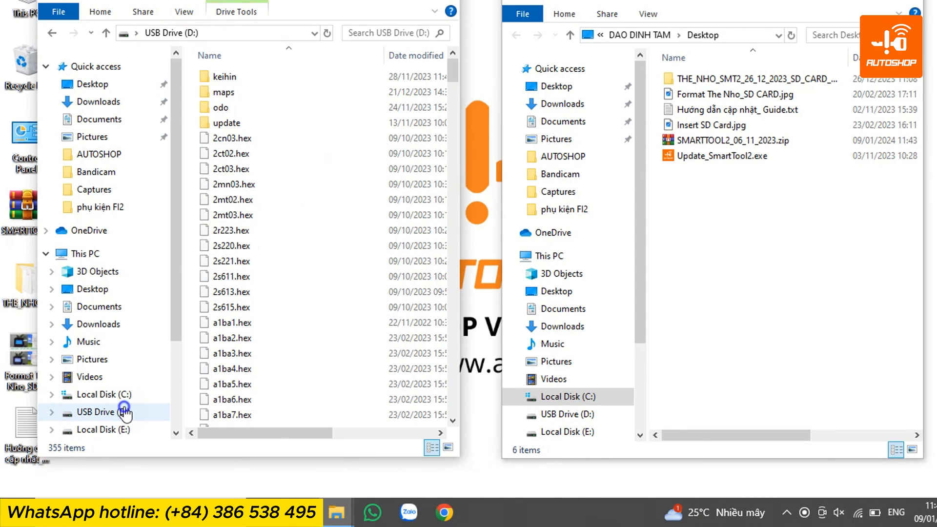
From USB Drive (D:)'s context menu, bring up the SD card format guide image.
right_click(103, 411)
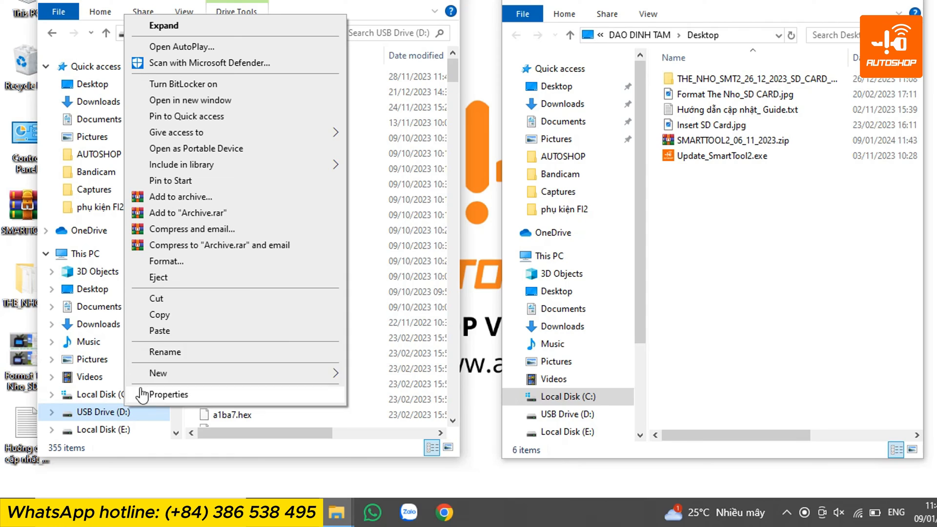
click(166, 261)
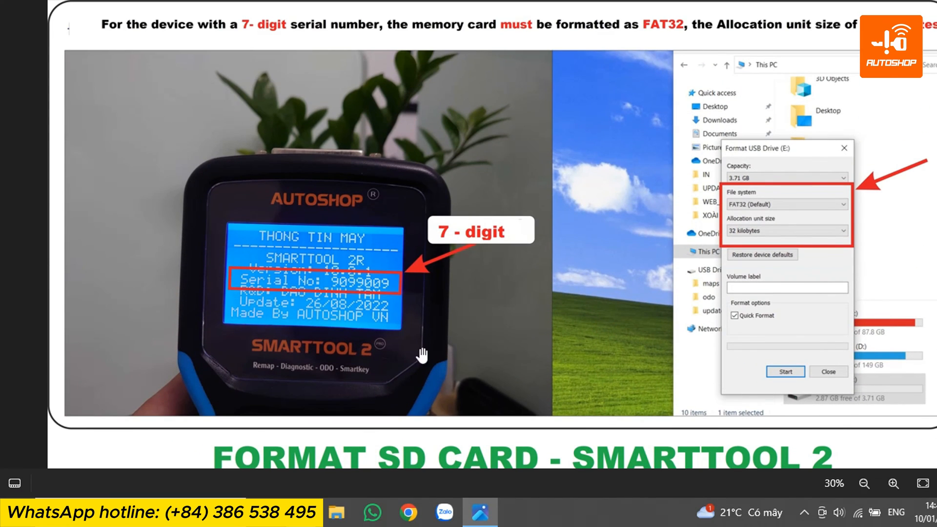
mouse_move(361, 300)
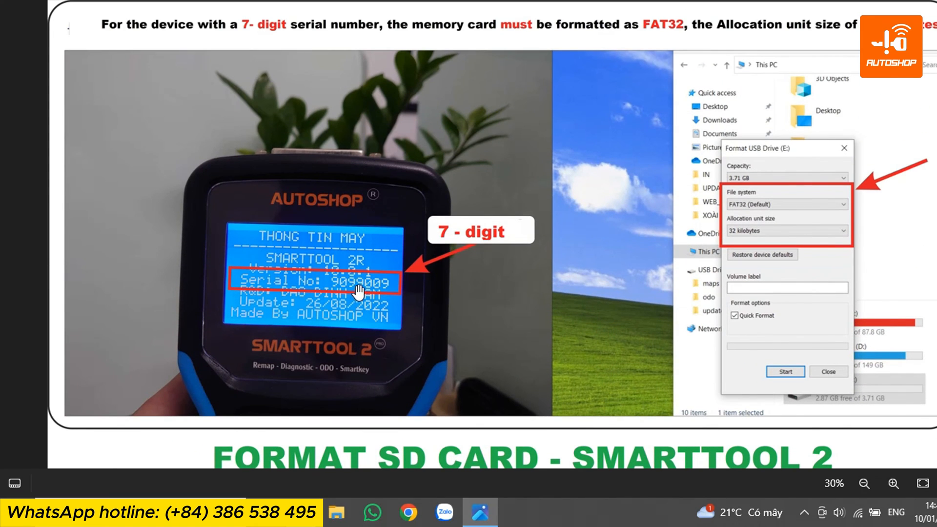
mouse_move(701, 283)
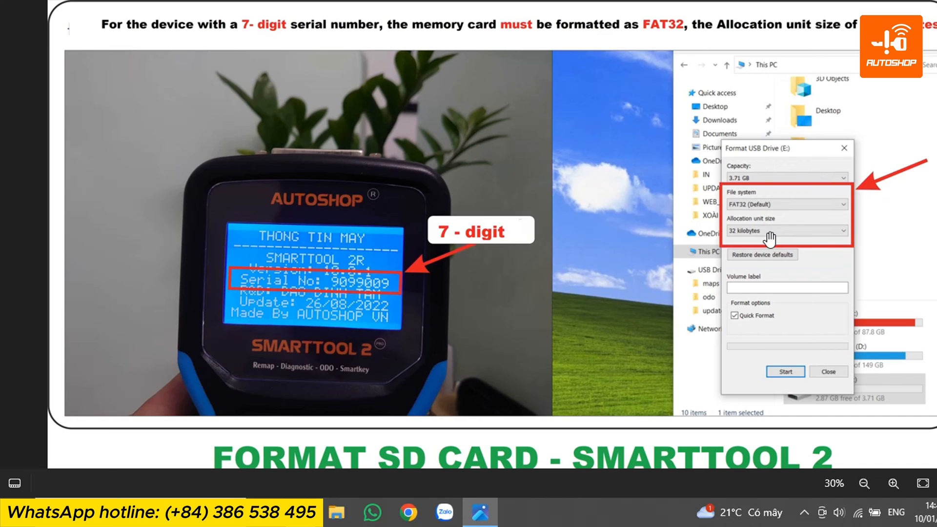
mouse_move(773, 240)
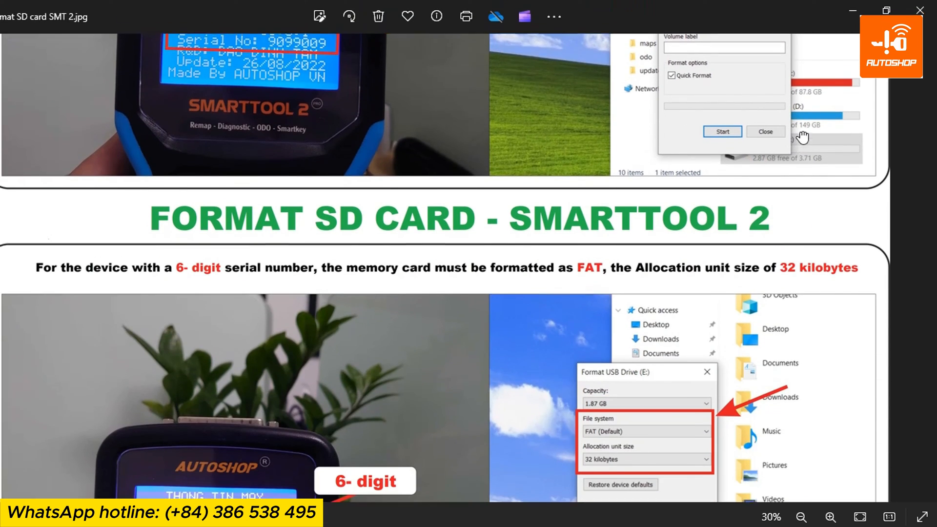
Scroll the format guide to the 6-digit serial rule: FAT with 32 KB allocation.
scroll(down, 3)
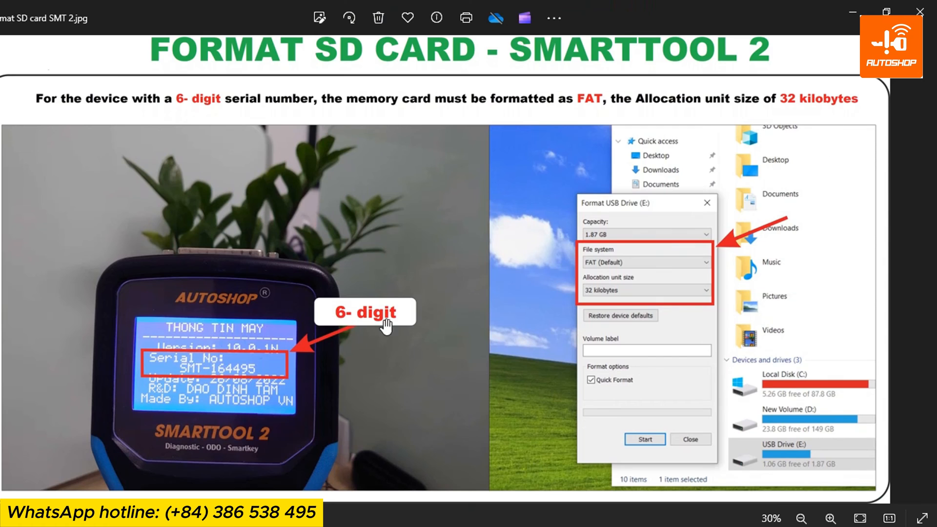
mouse_move(248, 387)
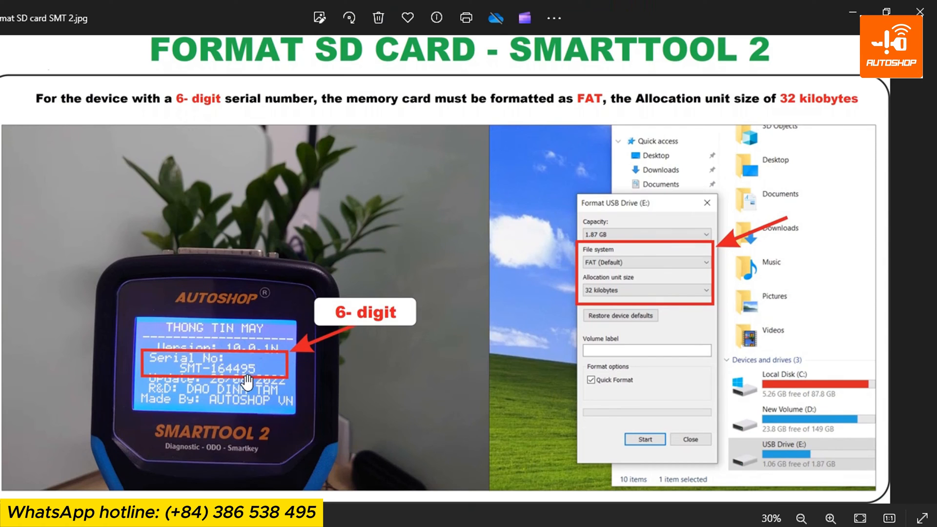
mouse_move(717, 282)
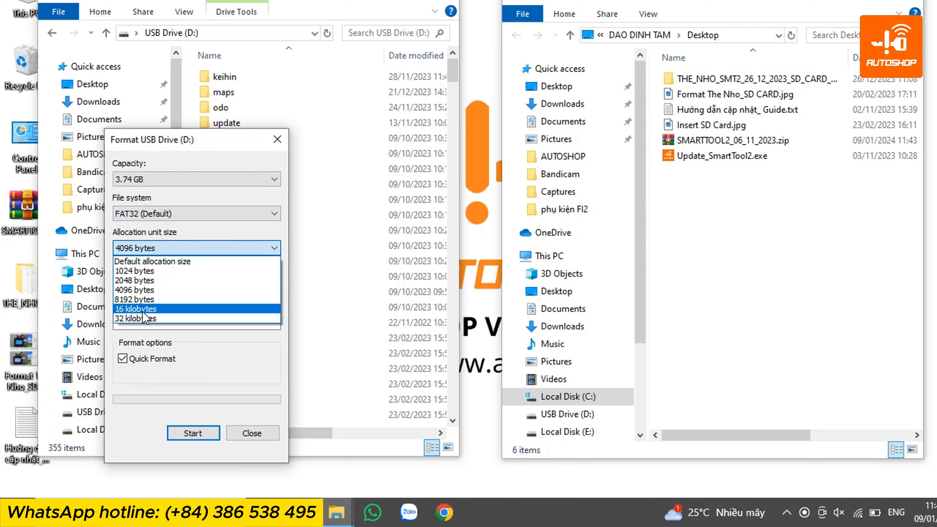
Quick-format USB Drive (D:) as FAT32 with 32 kilobyte allocation and confirm the warnings.
click(141, 318)
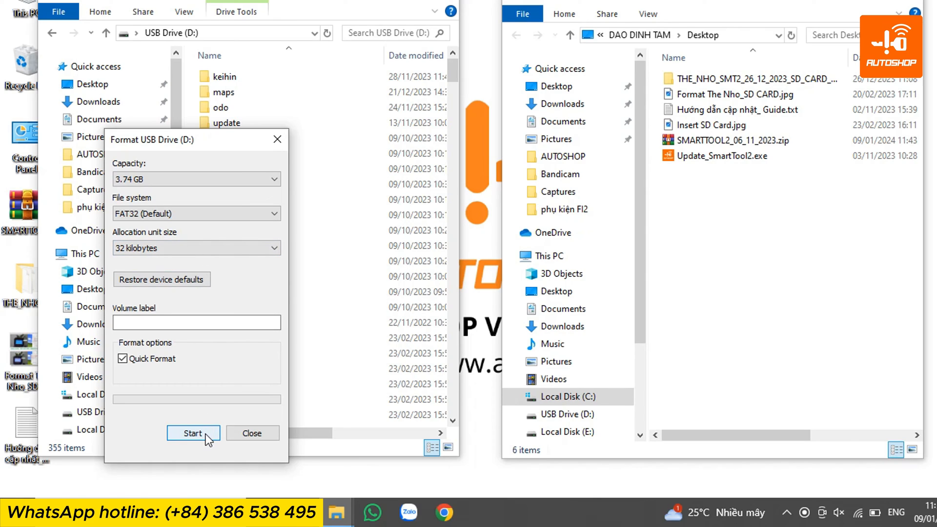
click(193, 433)
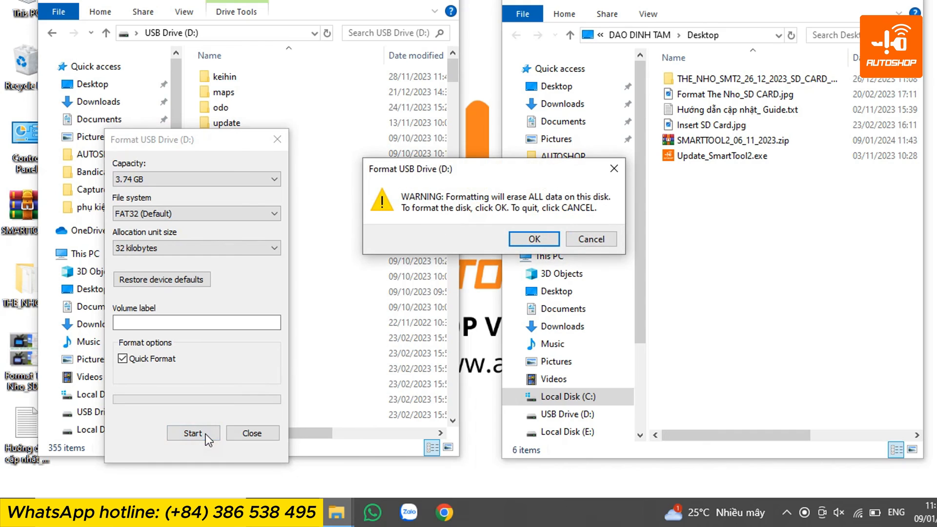
click(534, 239)
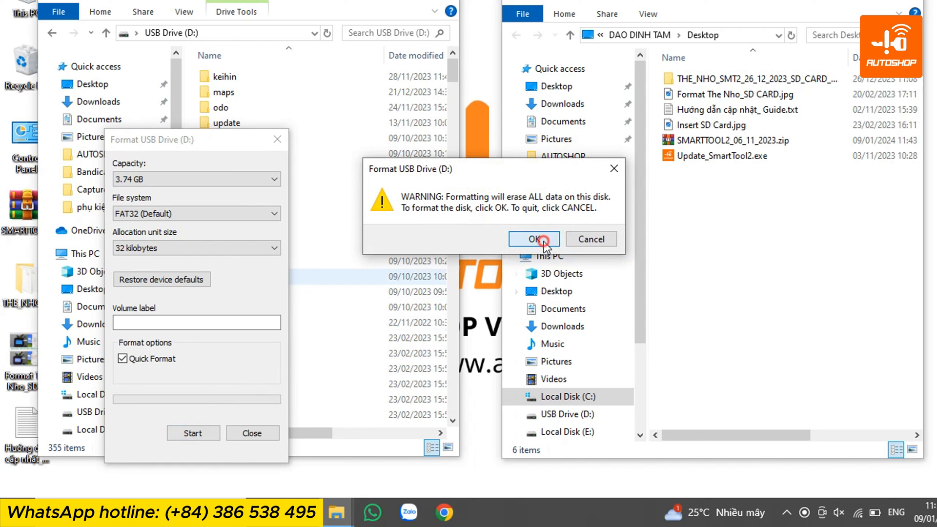
click(534, 239)
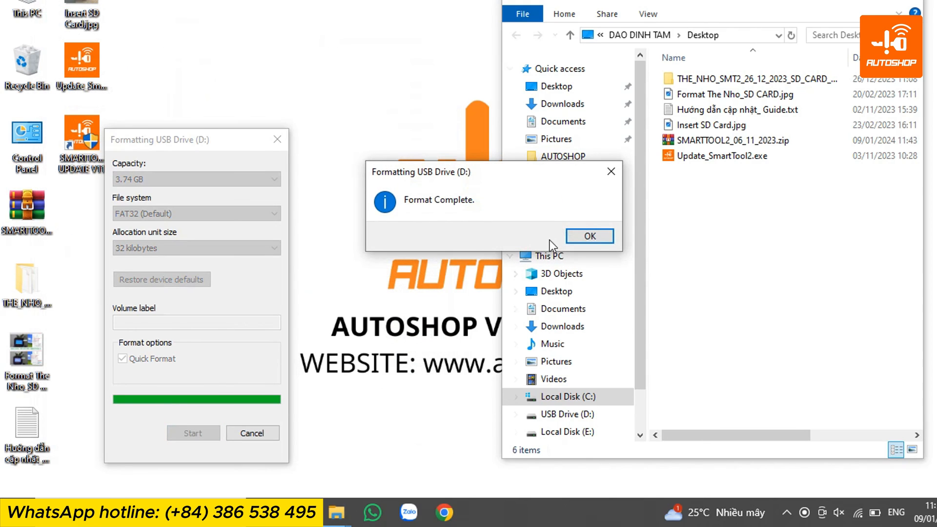
click(589, 237)
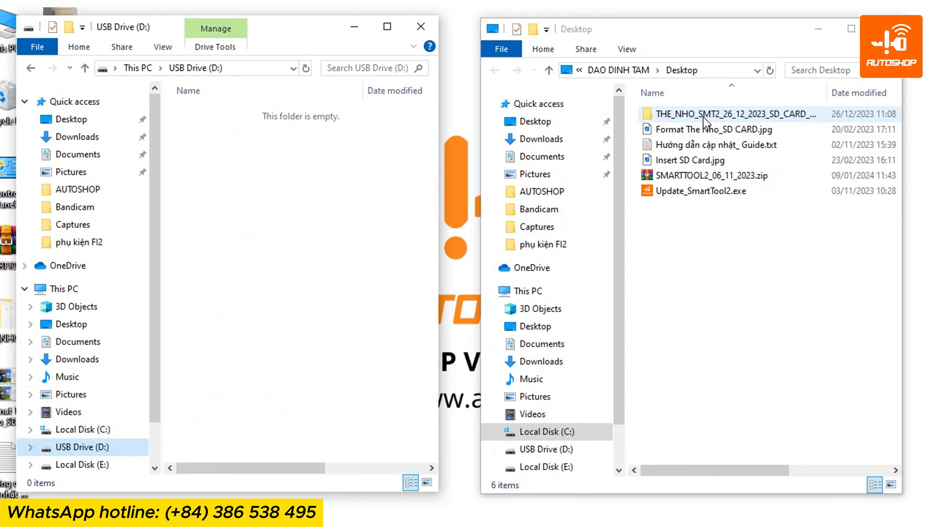
Copy all 349 items of THE_NHO_SMT2_26_12_2023_SD_CARD_DATA and paste them onto USB Drive (D:).
double_click(707, 115)
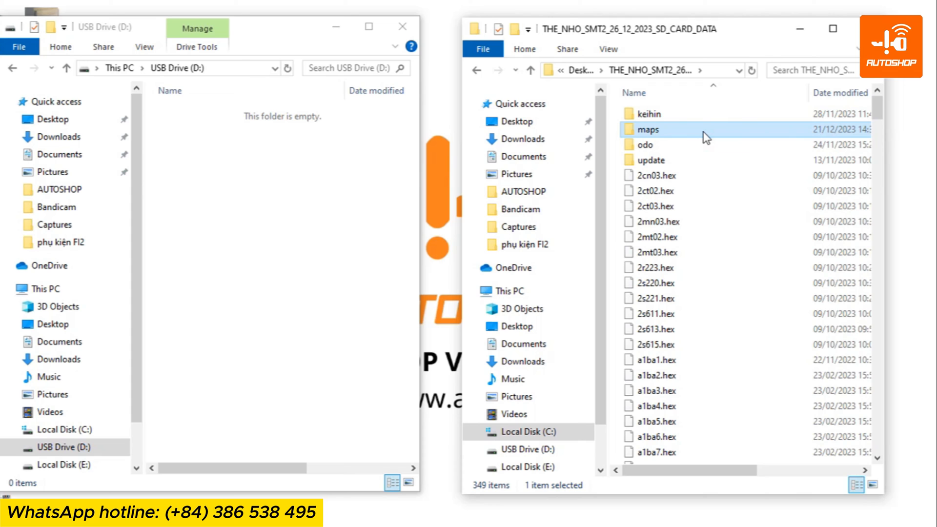
key(ctrl+a)
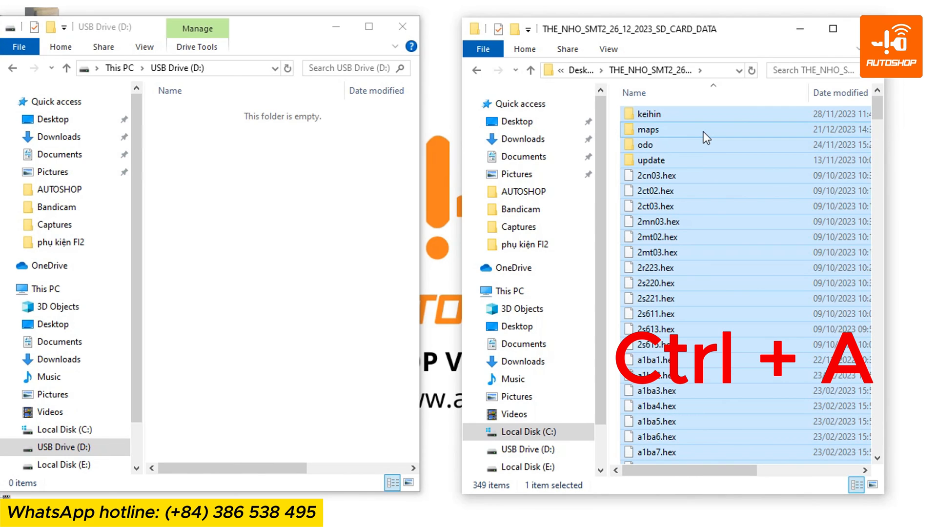
key(Ctrl+A)
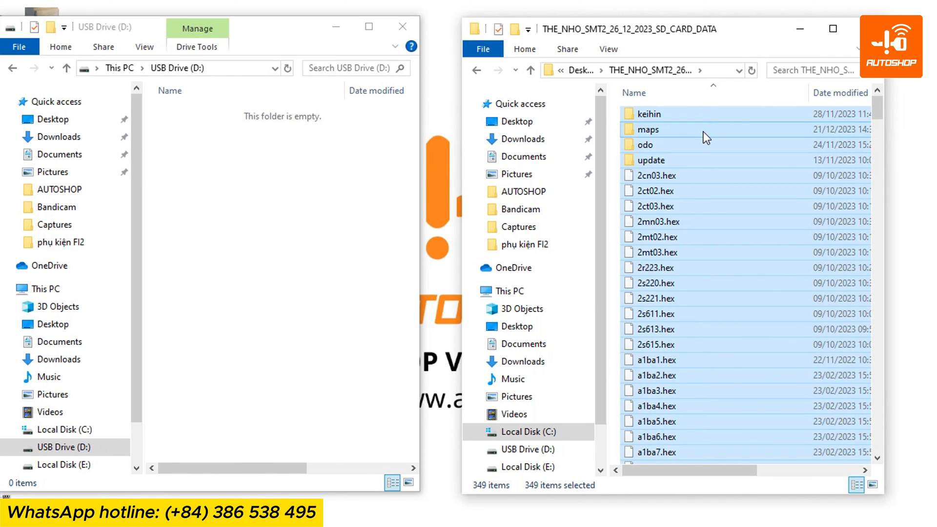
key(Ctrl+C)
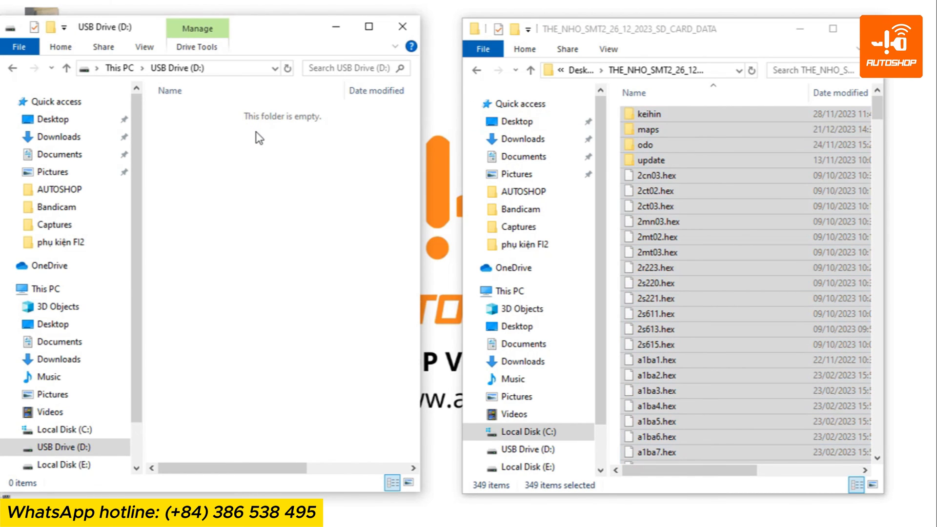
key(Ctrl+V)
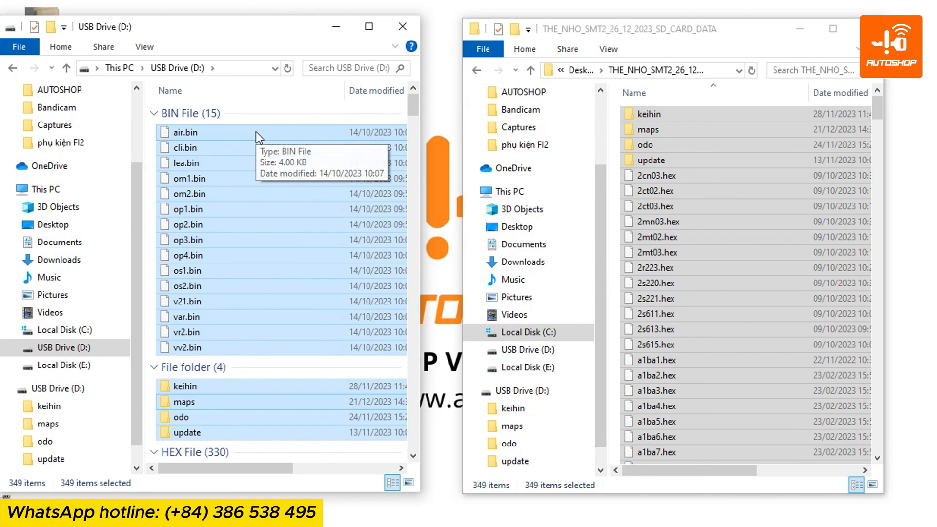
After the copy finishes, deselect the pasted files and close the USB Drive (D:) window.
click(184, 147)
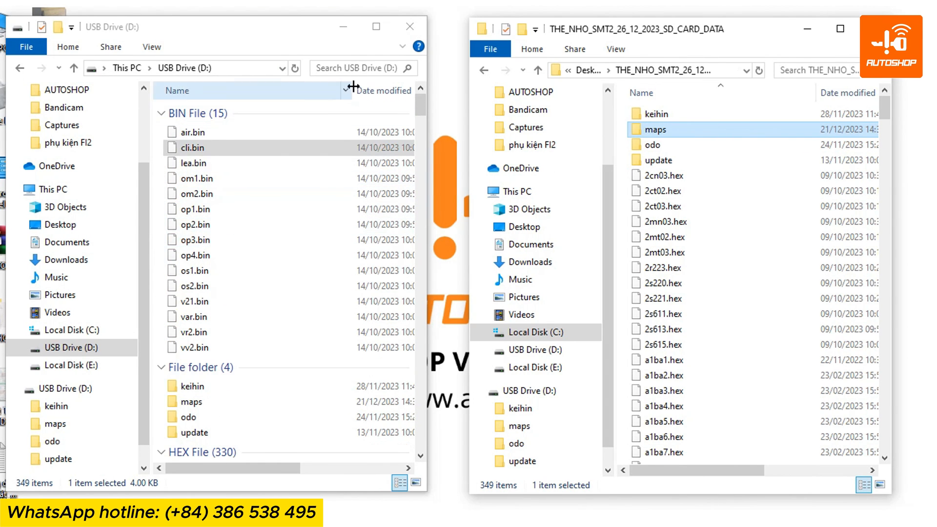
click(409, 26)
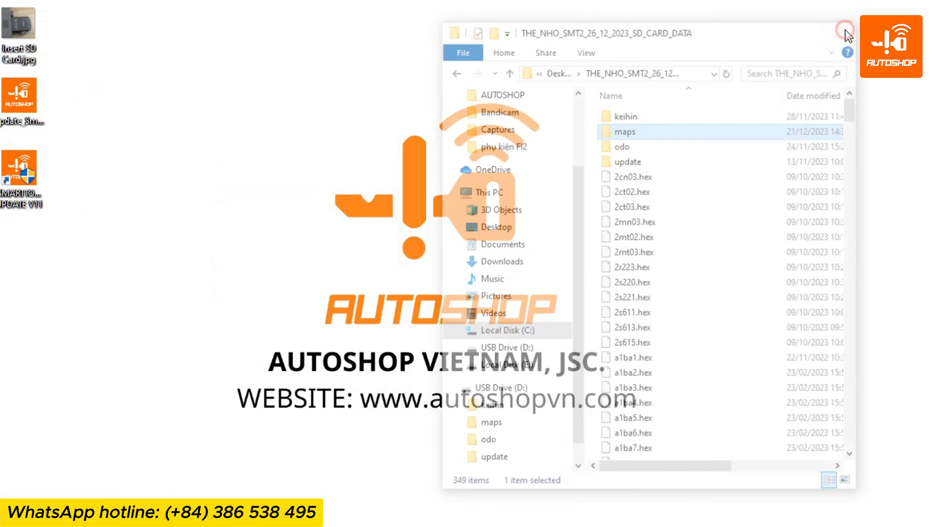